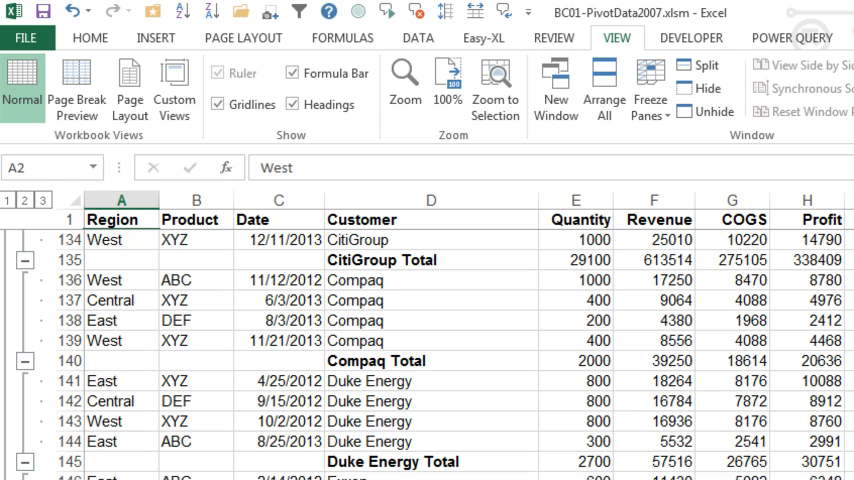
{"action": "mouse_move", "coordinate": [416, 340]}
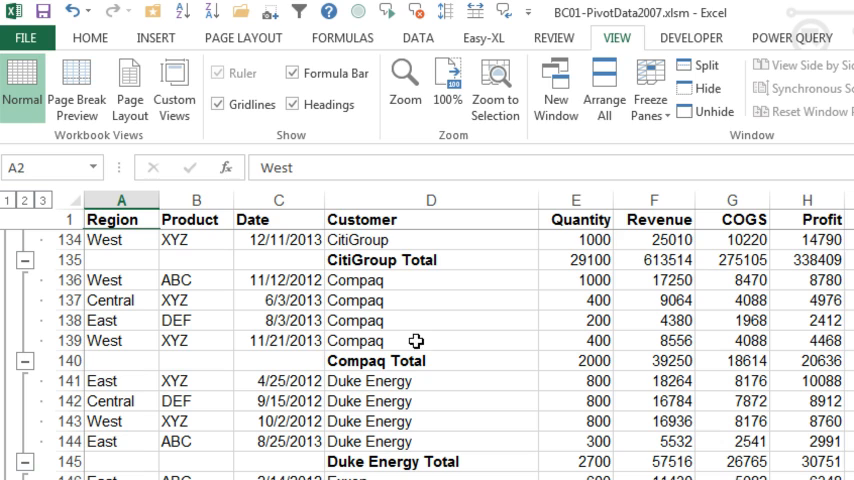
{"action": "mouse_move", "coordinate": [421, 299]}
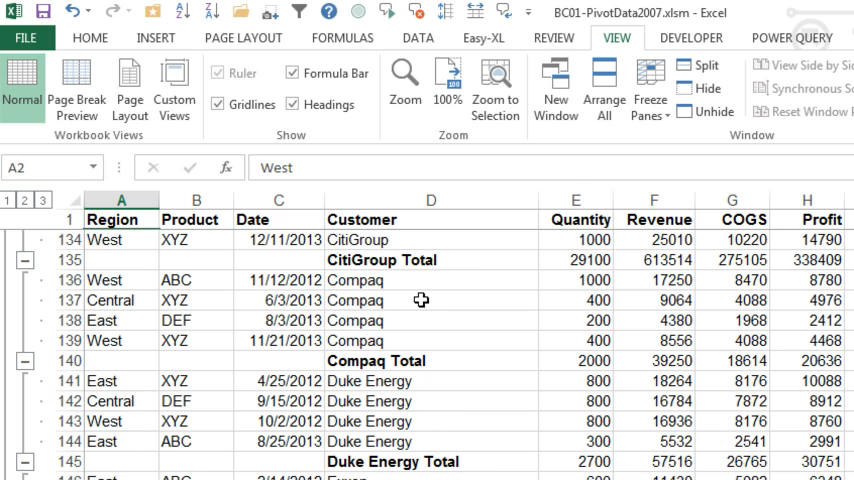
{"action": "mouse_move", "coordinate": [421, 299]}
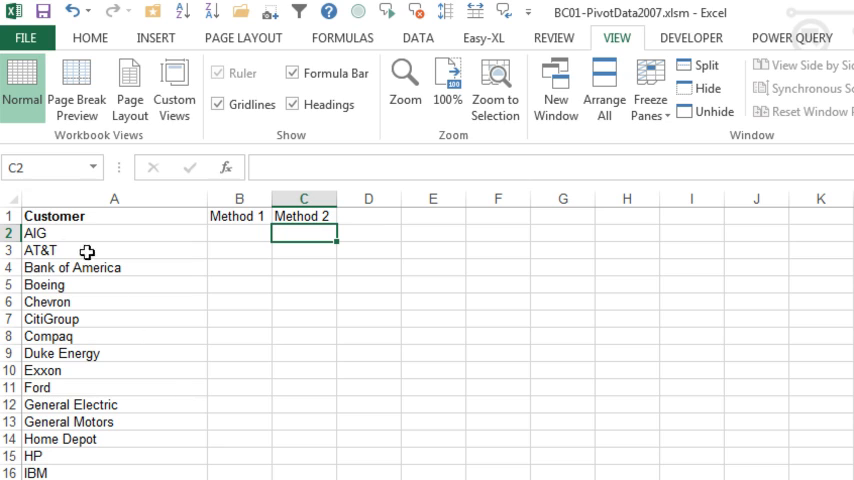
{"action": "mouse_move", "coordinate": [189, 285]}
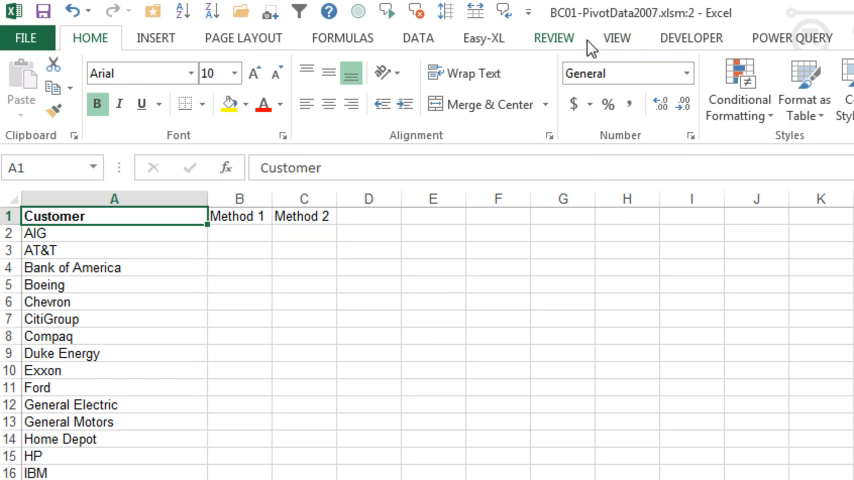
Step: Tile the sales data and customer list windows side by side with Arrange All
{"action": "left_click", "coordinate": [603, 90]}
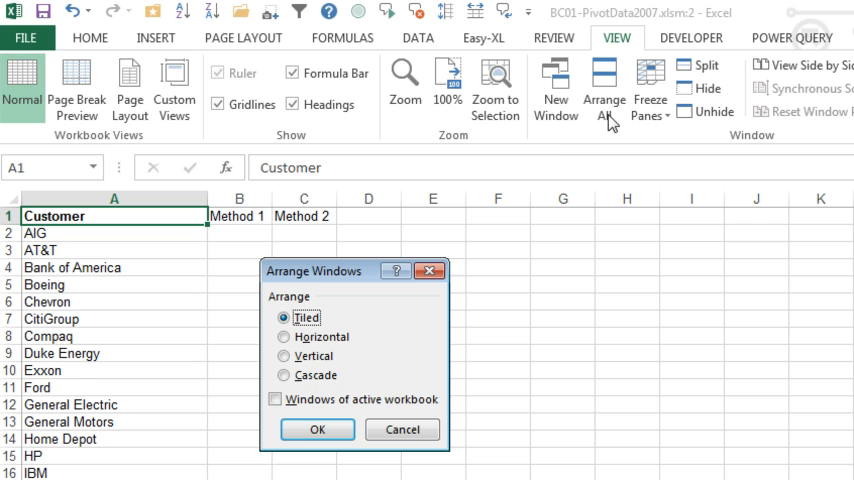
{"action": "left_click", "coordinate": [317, 429]}
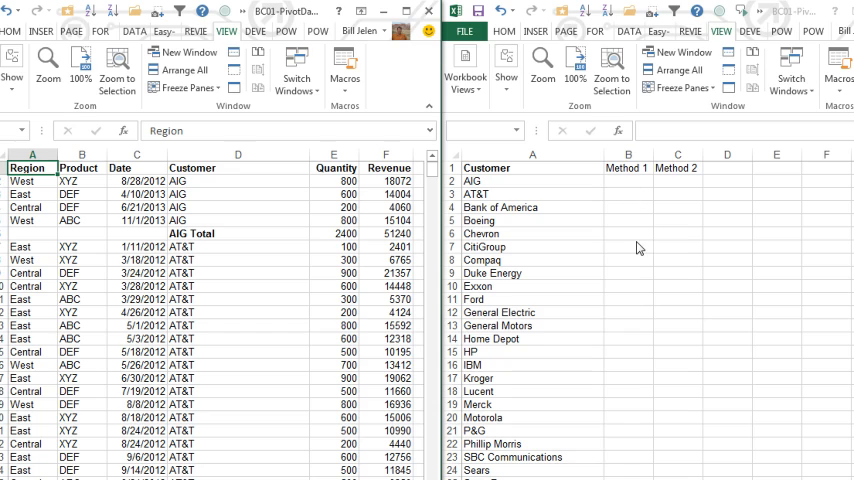
{"action": "mouse_move", "coordinate": [620, 192]}
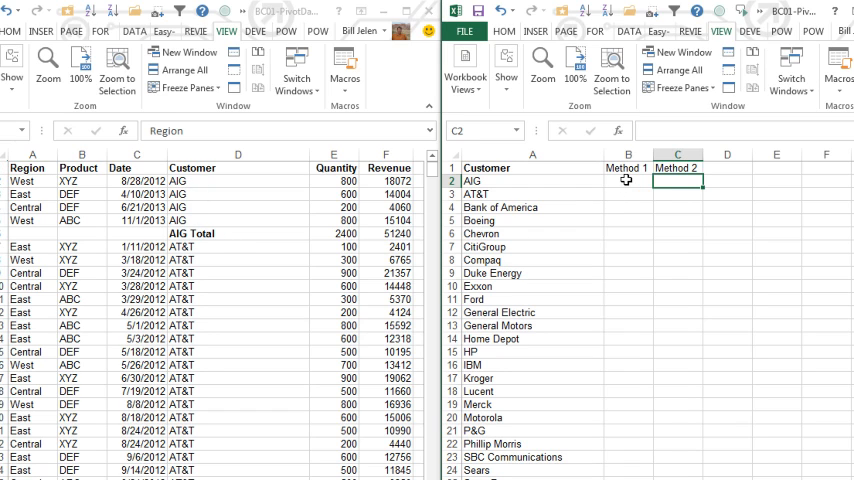
Step: In B2, enter =SUMIFS(Data!F:F,Data!D:D,A2) summing AIG's revenue
{"action": "left_click", "coordinate": [628, 181]}
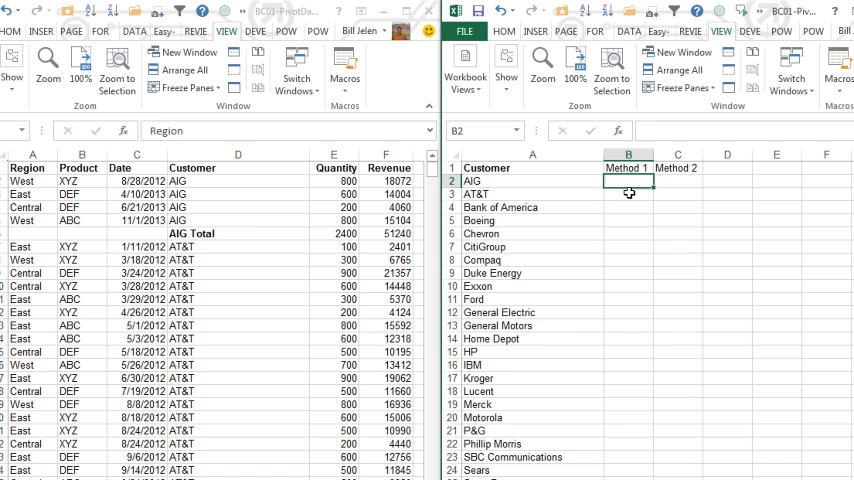
{"action": "type", "text": "=SUMIFS"}
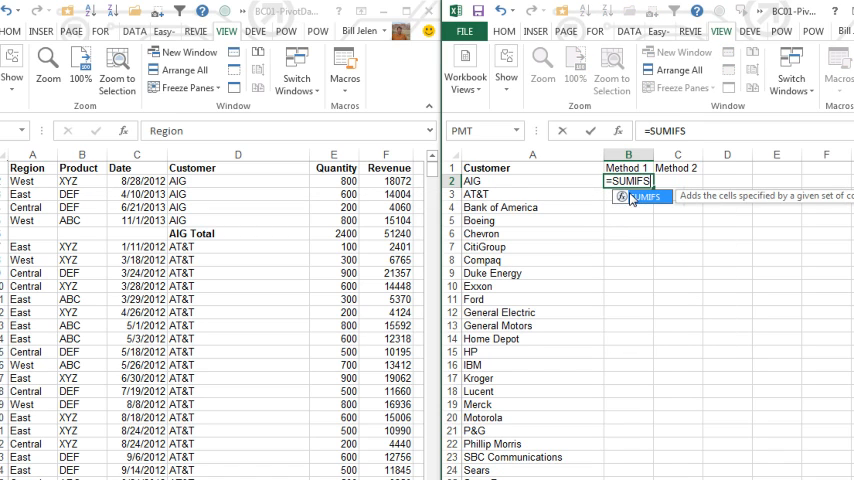
{"action": "type", "text": "(Data!F:F,Data!D:D,"}
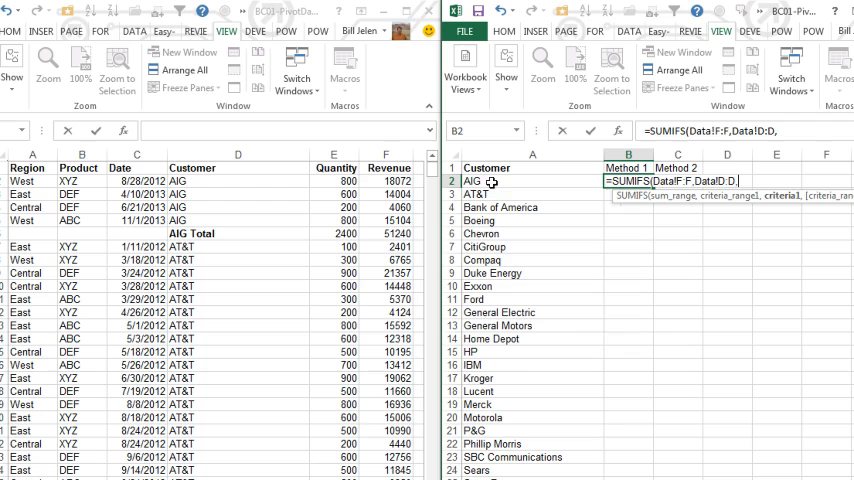
{"action": "left_click", "coordinate": [532, 181]}
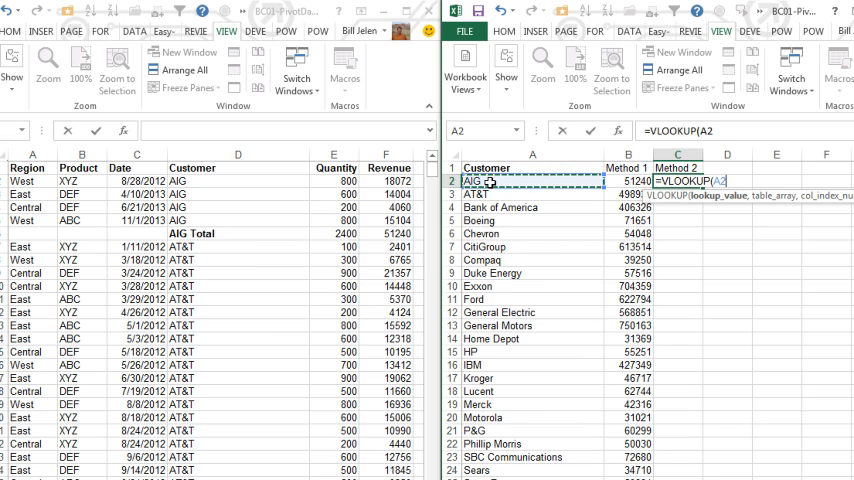
Step: Fill Method 2 with =VLOOKUP(A2&" Total",Data!D:F,3,False) for every customer
{"action": "type", "text": "&\""}
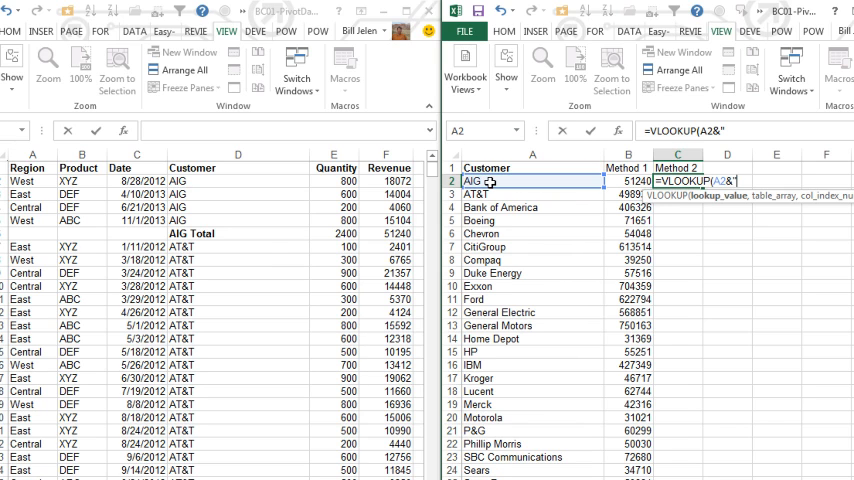
{"action": "type", "text": "Total\",Data!D:F"}
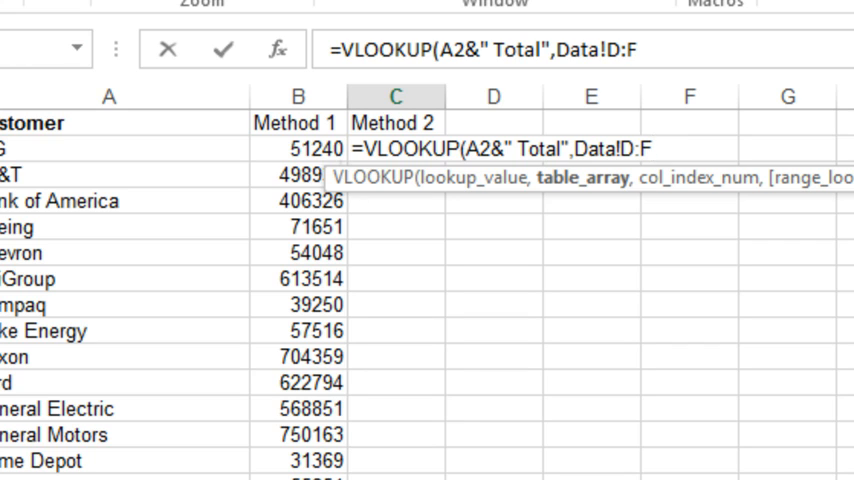
{"action": "type", "text": ",3,False)"}
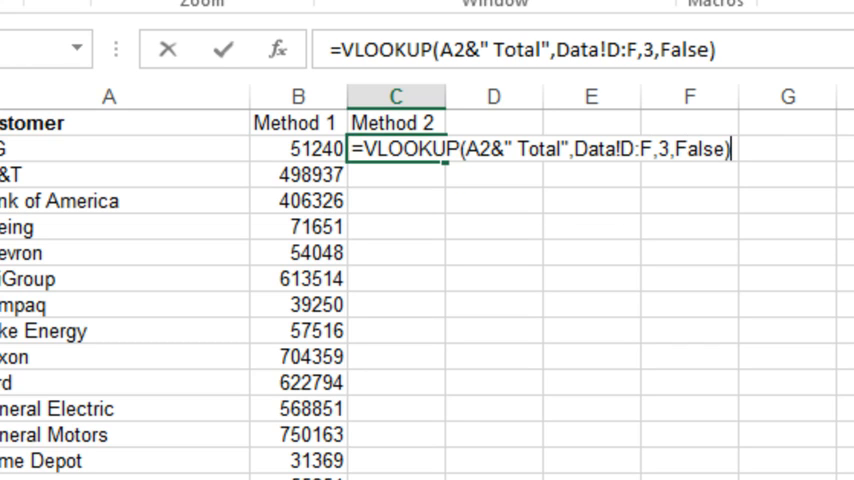
{"action": "key", "text": "Return"}
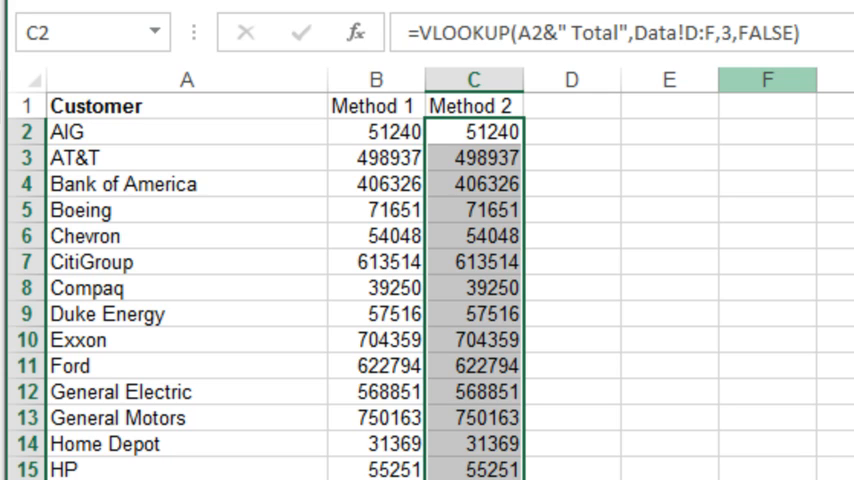
{"action": "mouse_move", "coordinate": [610, 435]}
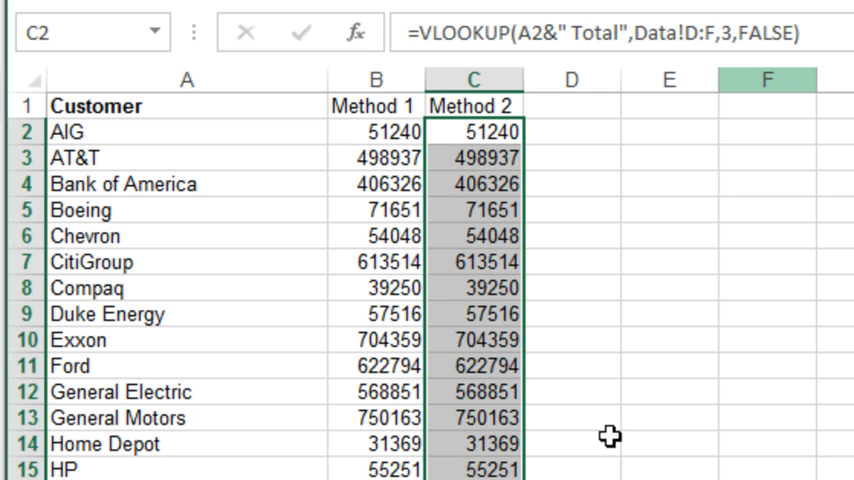
{"action": "mouse_move", "coordinate": [609, 436]}
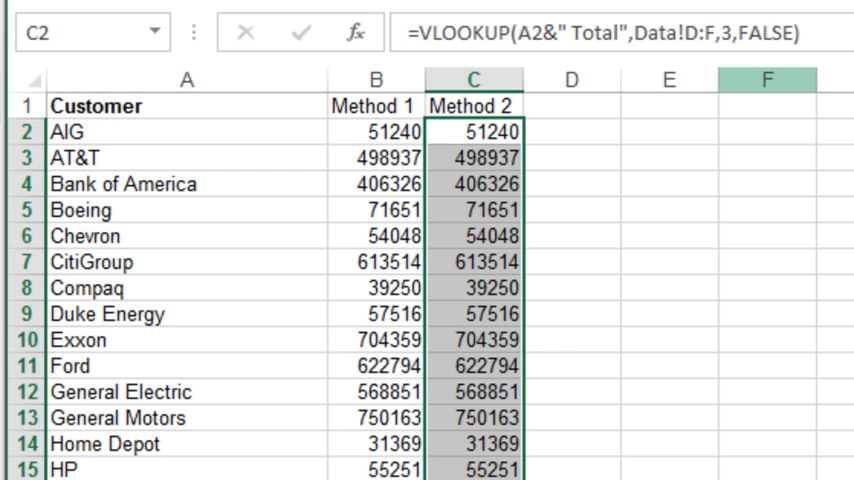
{"action": "left_click", "coordinate": [378, 135]}
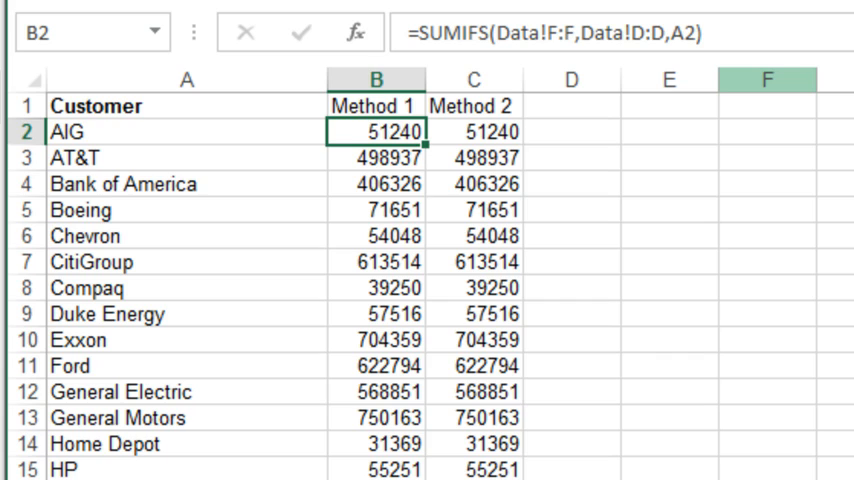
{"action": "mouse_move", "coordinate": [103, 168]}
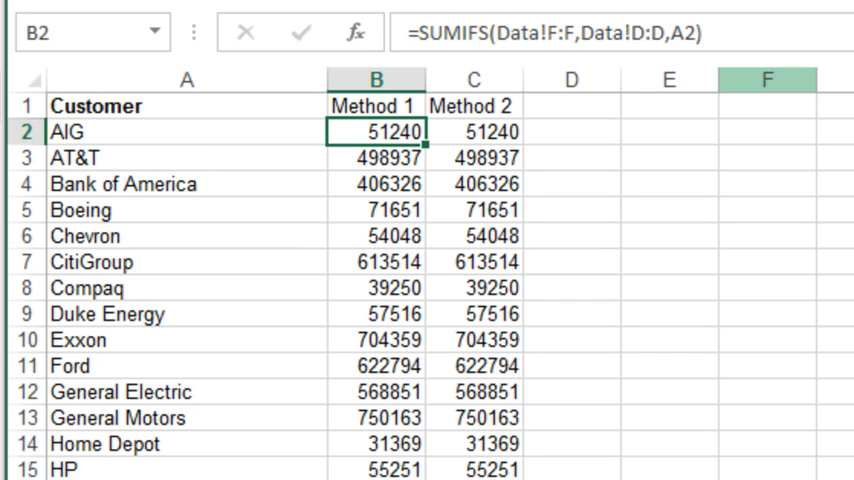
{"action": "mouse_move", "coordinate": [491, 157]}
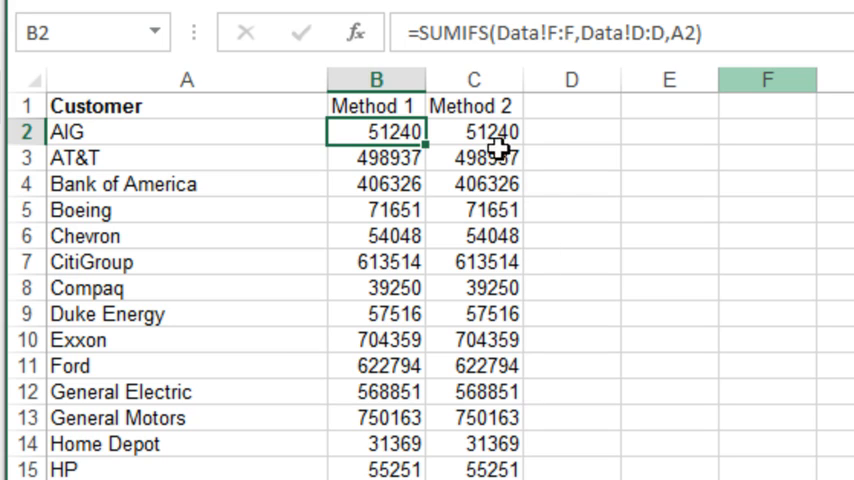
{"action": "left_click", "coordinate": [474, 131]}
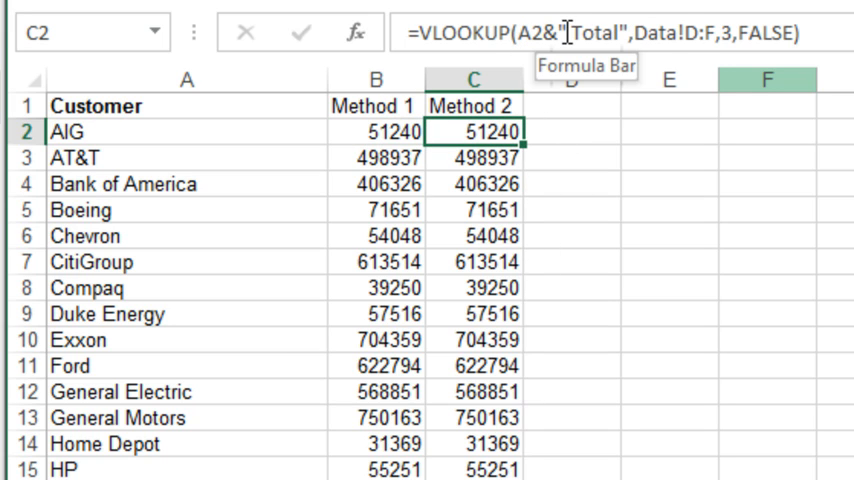